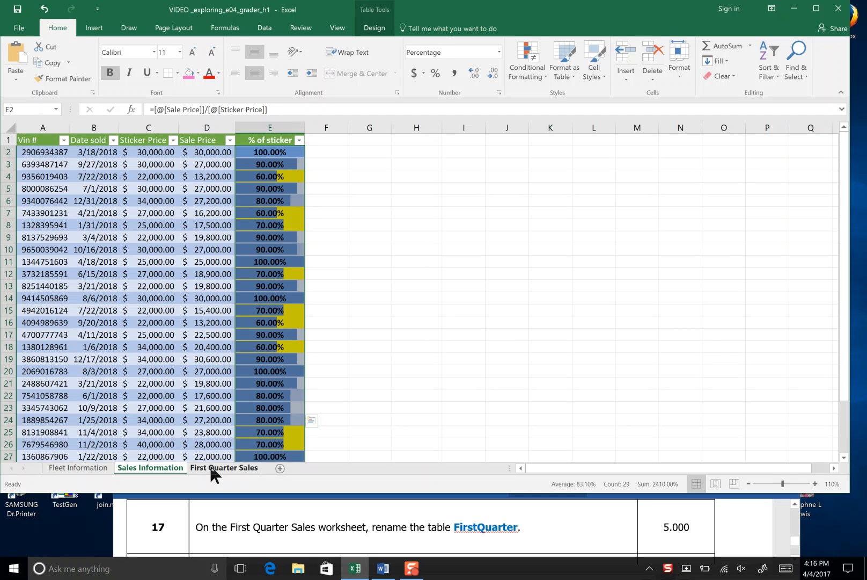
Show the First Quarter Sales sheet and zoom in on its car-sales table
{"action": "left_click", "coordinate": [224, 468]}
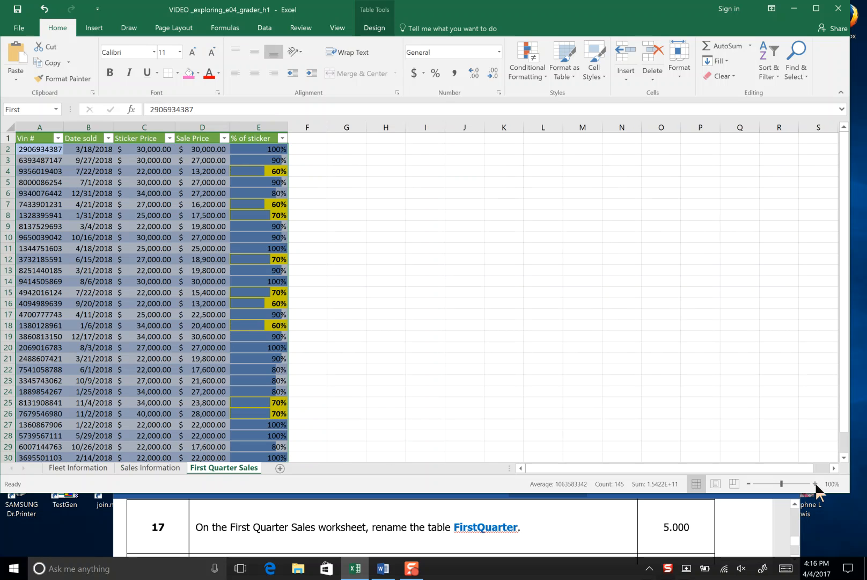
{"action": "left_click", "coordinate": [815, 485]}
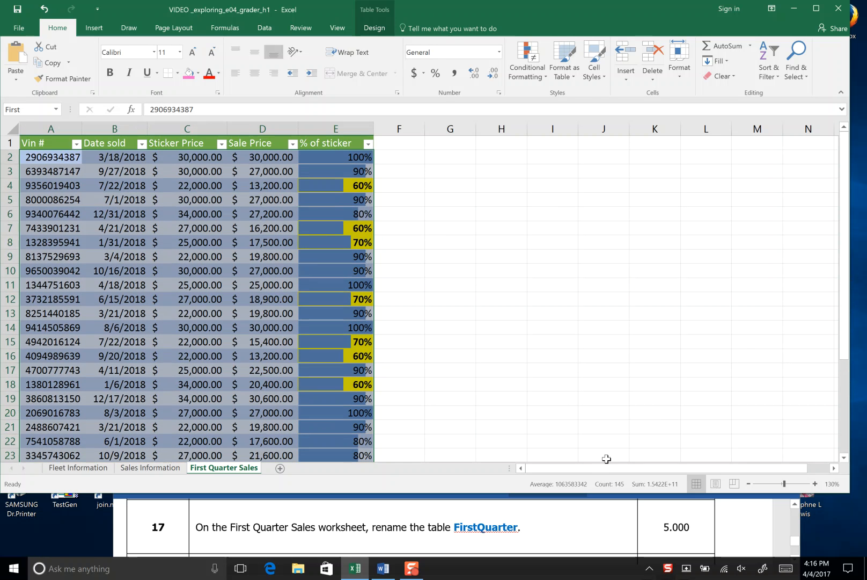
{"action": "mouse_move", "coordinate": [492, 547]}
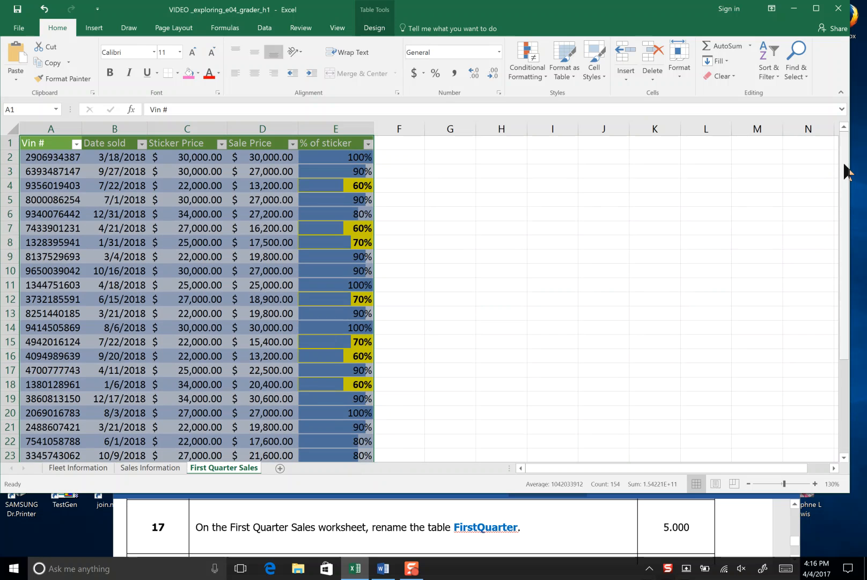
Enter FirstQuarter as the table's name in the Table Design Table Name box
{"action": "left_click", "coordinate": [374, 28]}
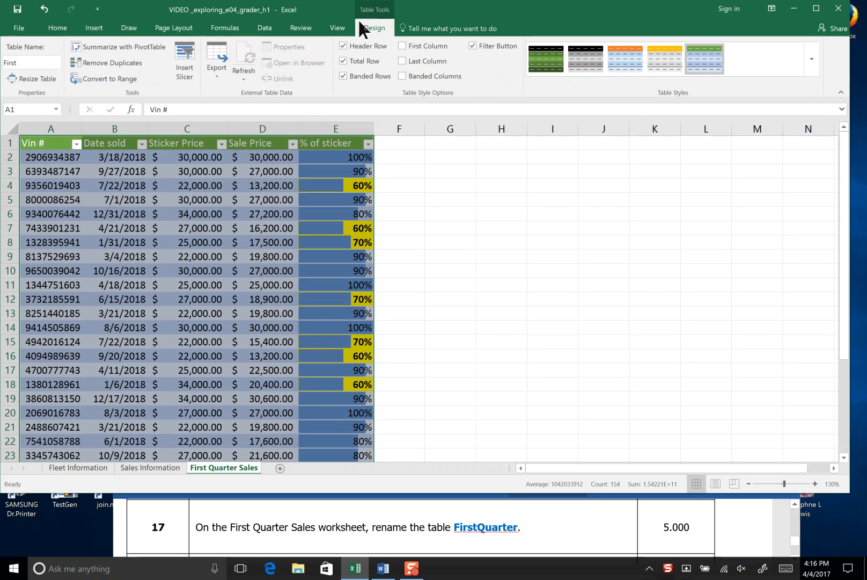
{"action": "left_click", "coordinate": [32, 59]}
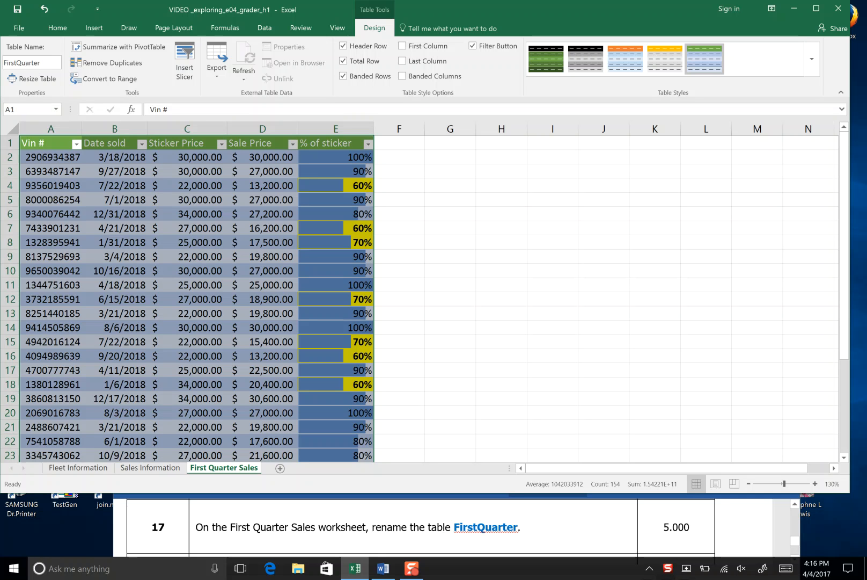
{"action": "left_click", "coordinate": [30, 63]}
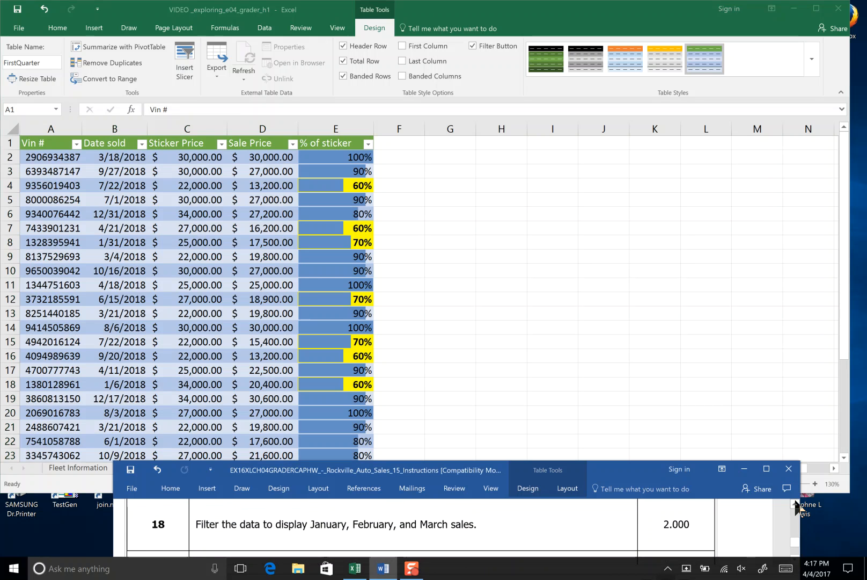
{"action": "mouse_move", "coordinate": [577, 312]}
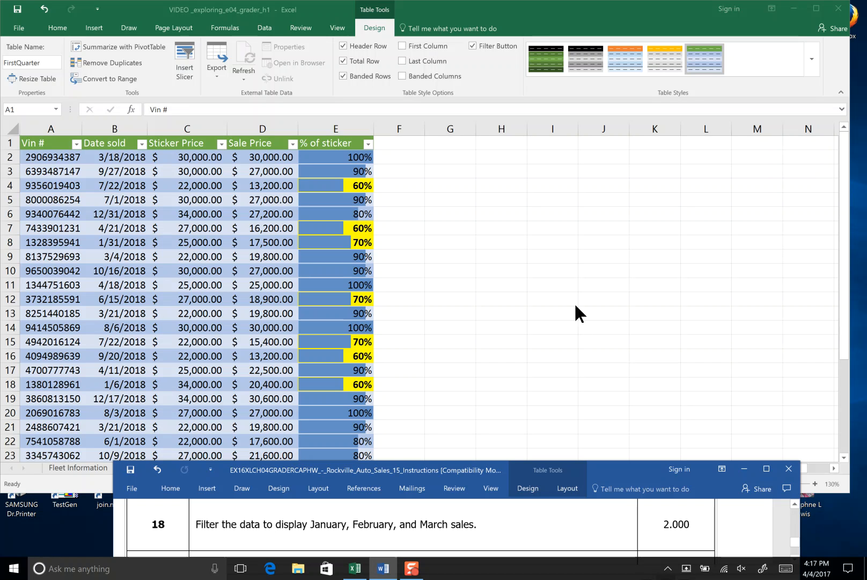
{"action": "mouse_move", "coordinate": [121, 153]}
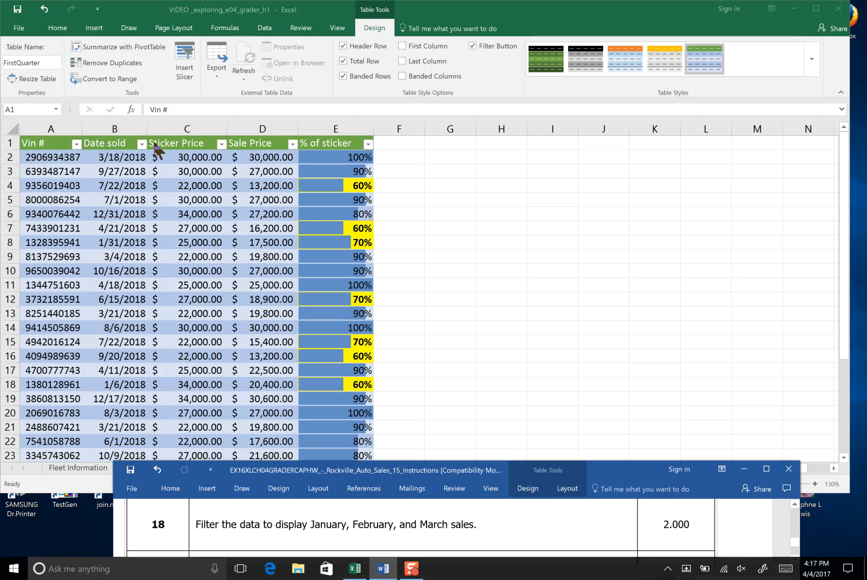
Filter the Date sold column to January, February and March, leaving 9 of 29 records
{"action": "left_click", "coordinate": [142, 143]}
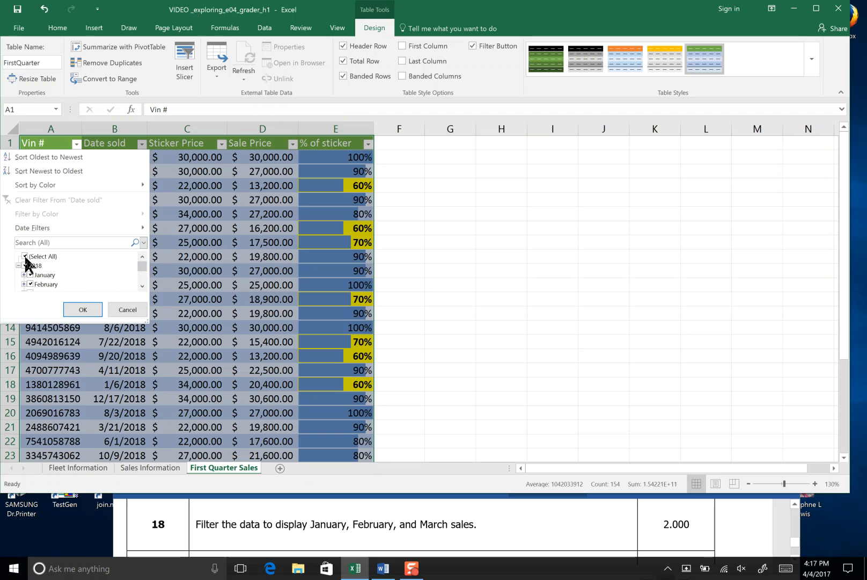
{"action": "left_click", "coordinate": [25, 257]}
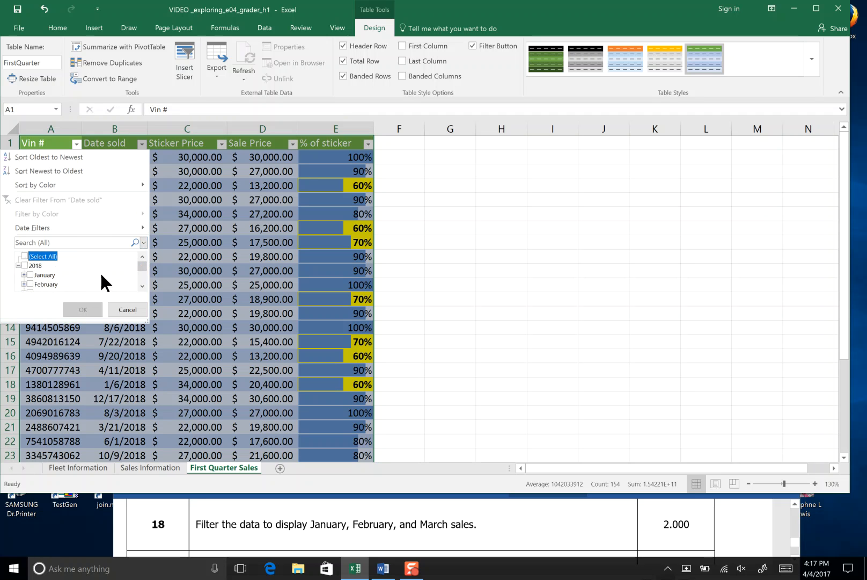
{"action": "scroll", "scroll_direction": "down", "scroll_amount": 3}
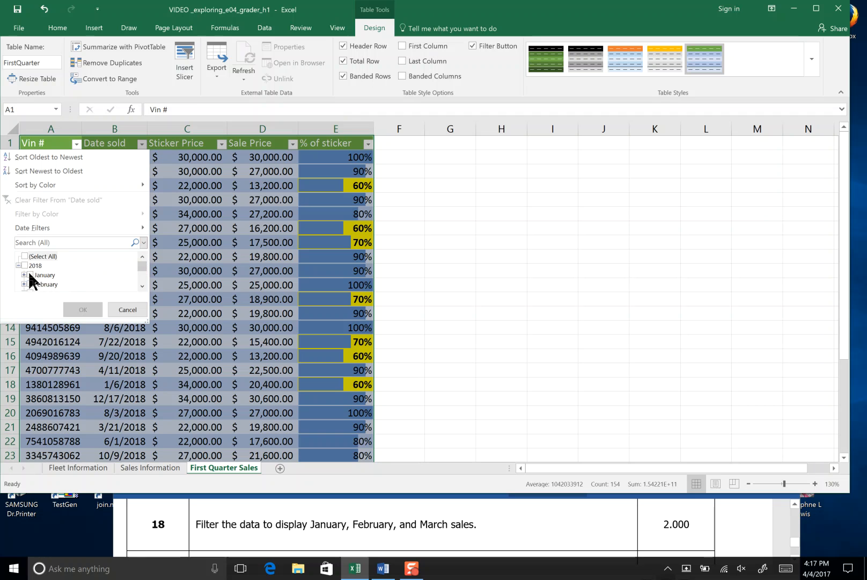
{"action": "left_click", "coordinate": [30, 275]}
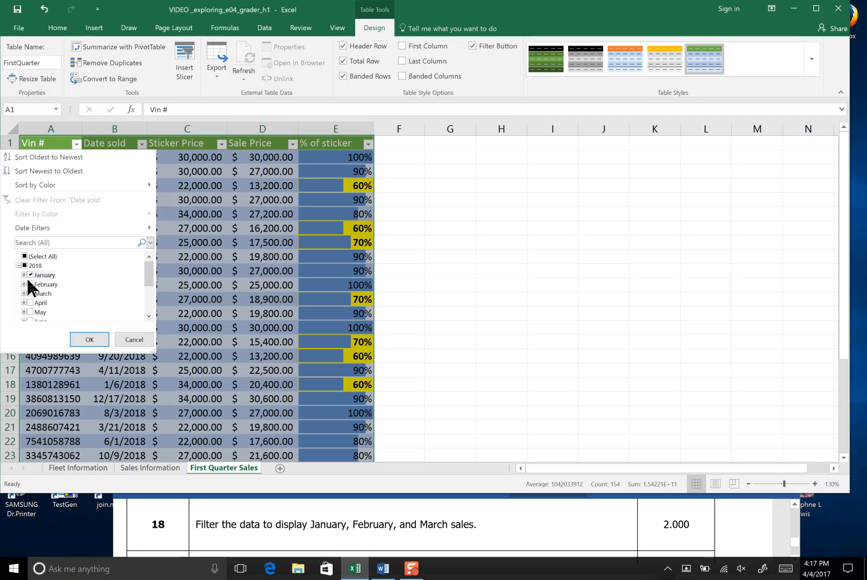
{"action": "left_click", "coordinate": [30, 293]}
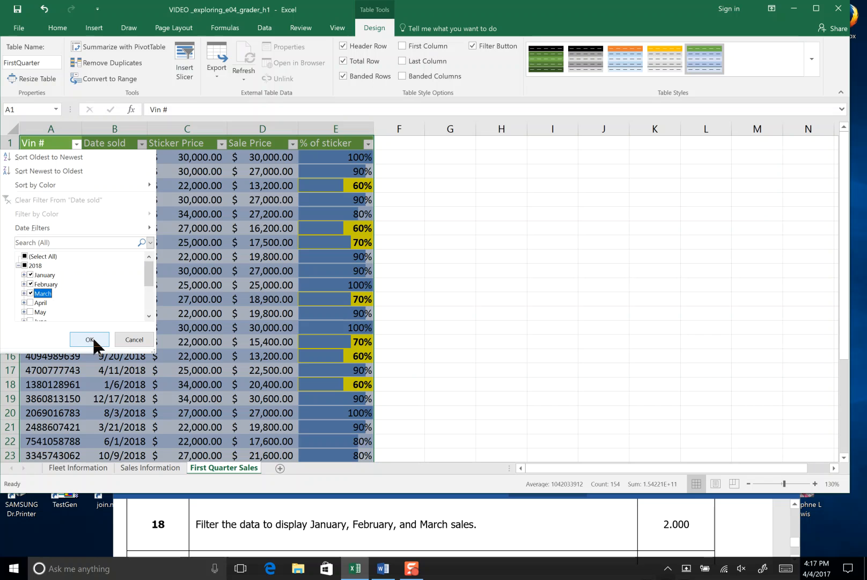
{"action": "left_click", "coordinate": [90, 339]}
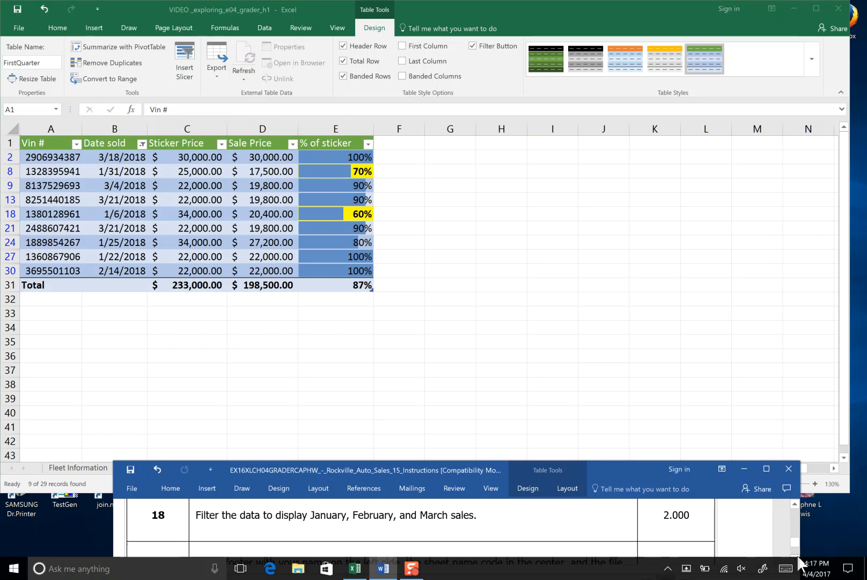
Launch the Page Setup dialog from the Page Layout tab
{"action": "scroll", "scroll_direction": "down", "scroll_amount": 3}
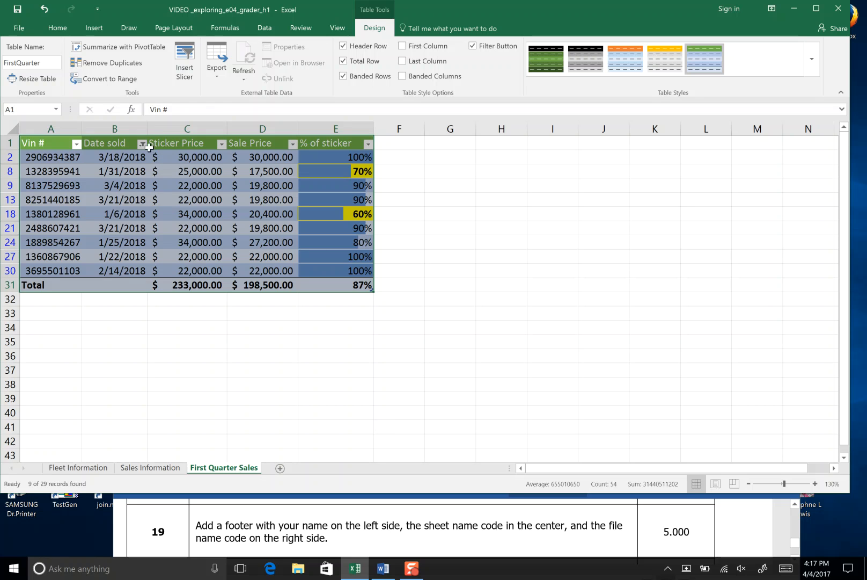
{"action": "left_click", "coordinate": [173, 28]}
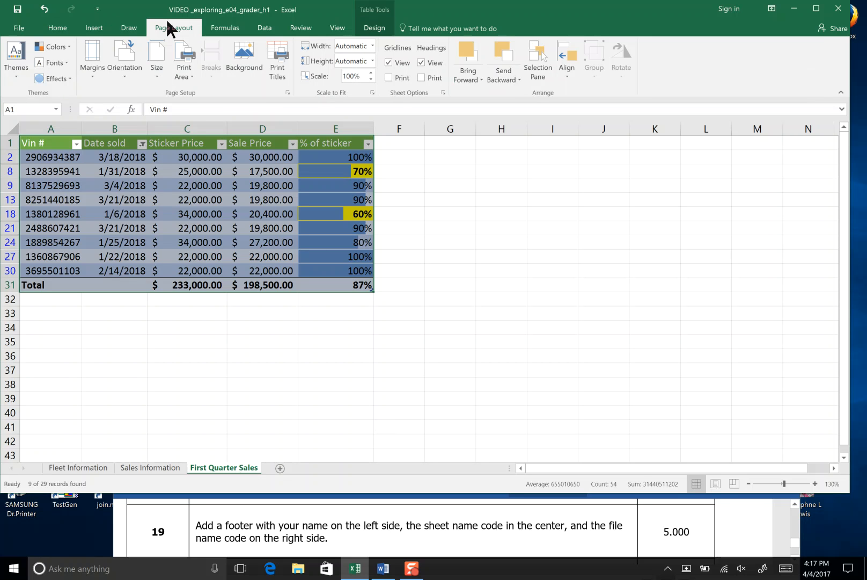
{"action": "mouse_move", "coordinate": [287, 95]}
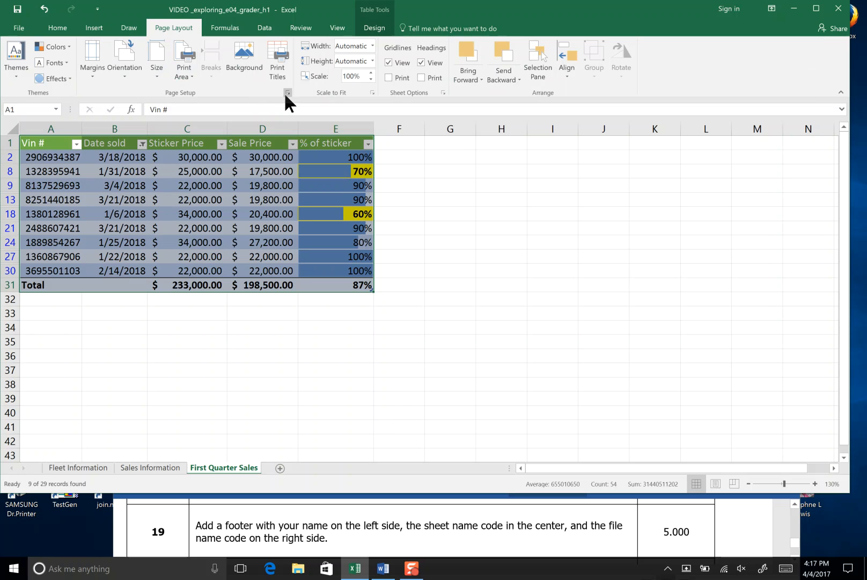
{"action": "left_click", "coordinate": [88, 58]}
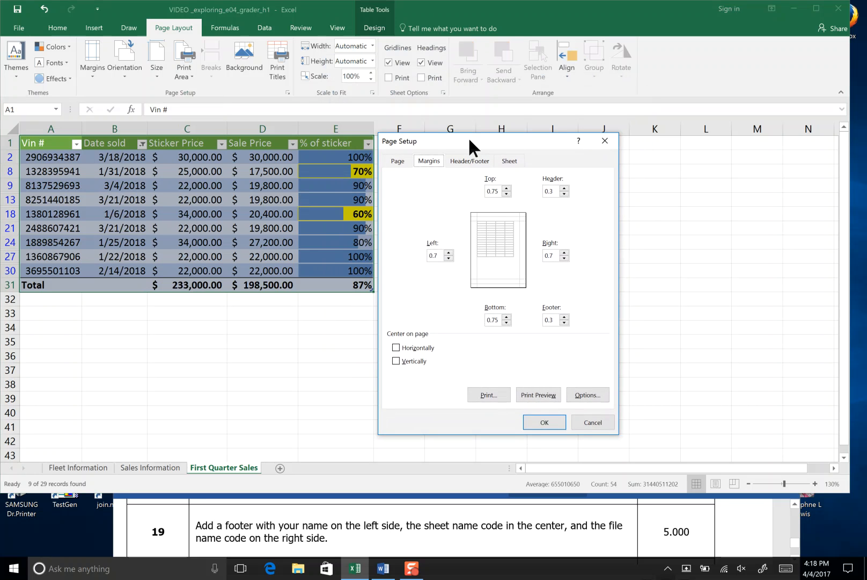
Create a custom footer with the typed name left, sheet name centre, file name right
{"action": "left_click", "coordinate": [469, 161]}
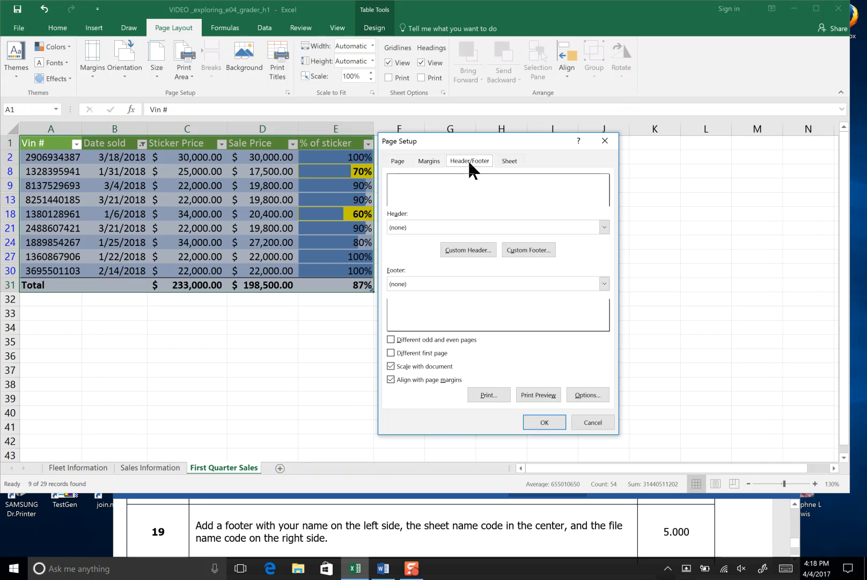
{"action": "mouse_move", "coordinate": [478, 149]}
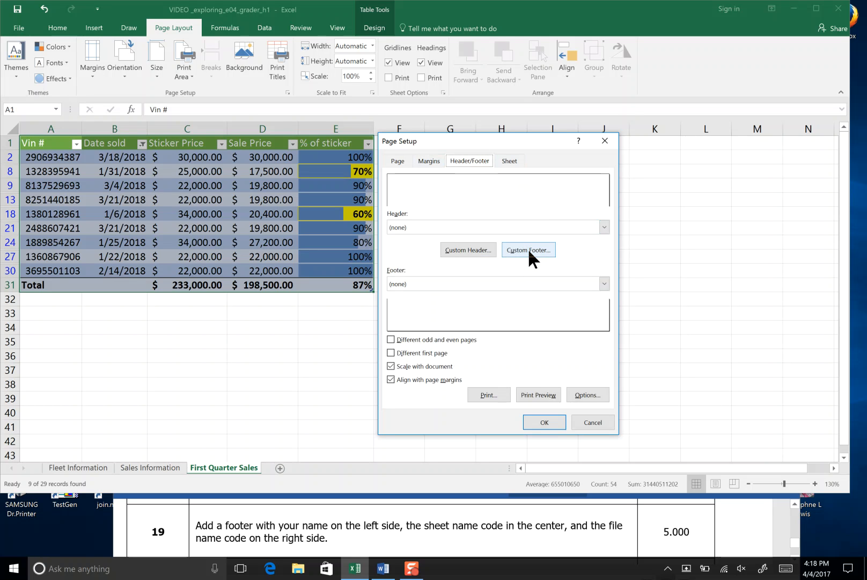
{"action": "left_click", "coordinate": [528, 249]}
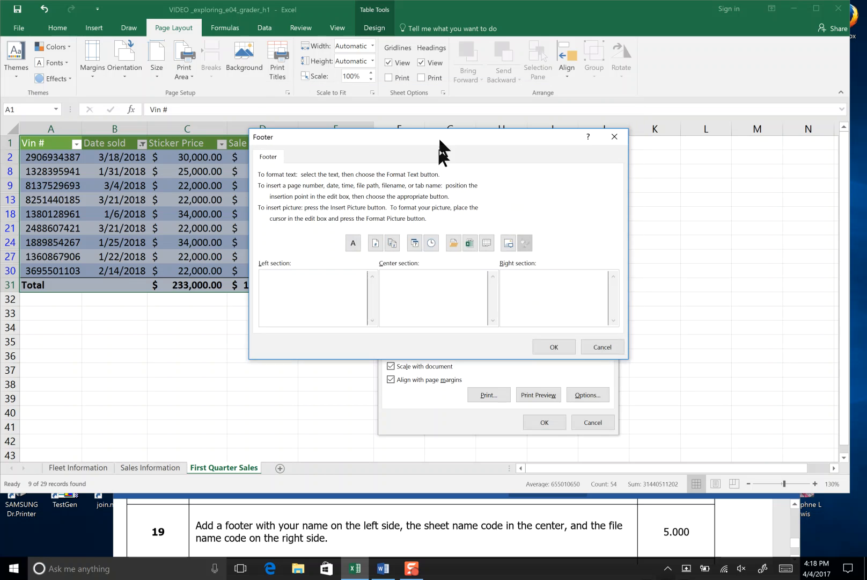
{"action": "type", "text": "First and Last Name"}
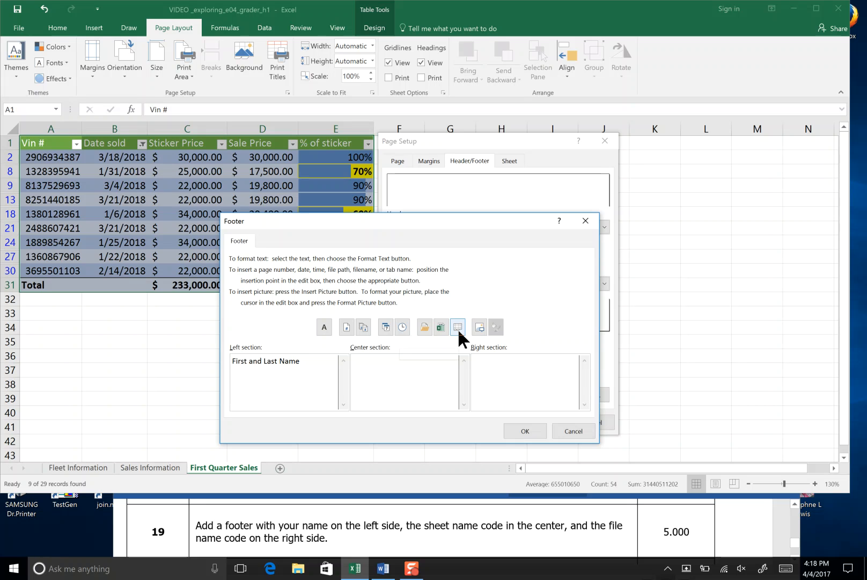
{"action": "mouse_move", "coordinate": [457, 327]}
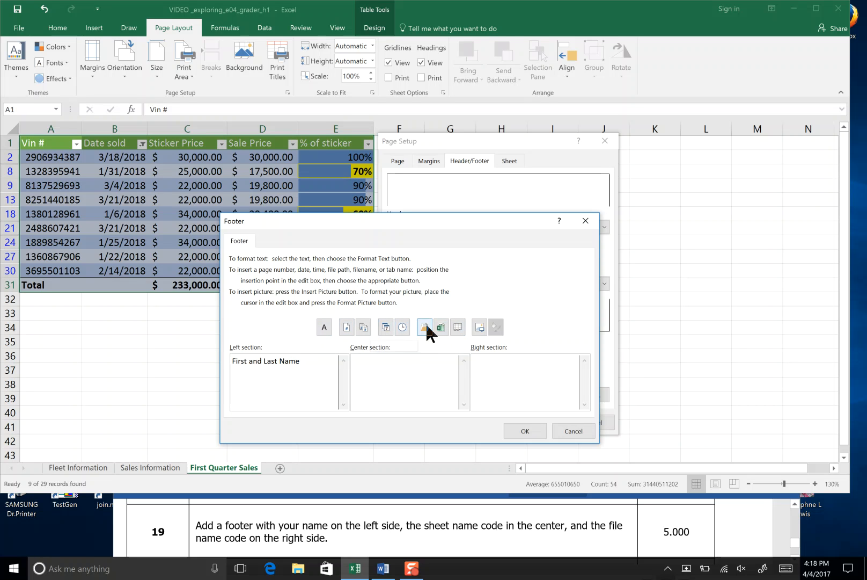
{"action": "mouse_move", "coordinate": [457, 327]}
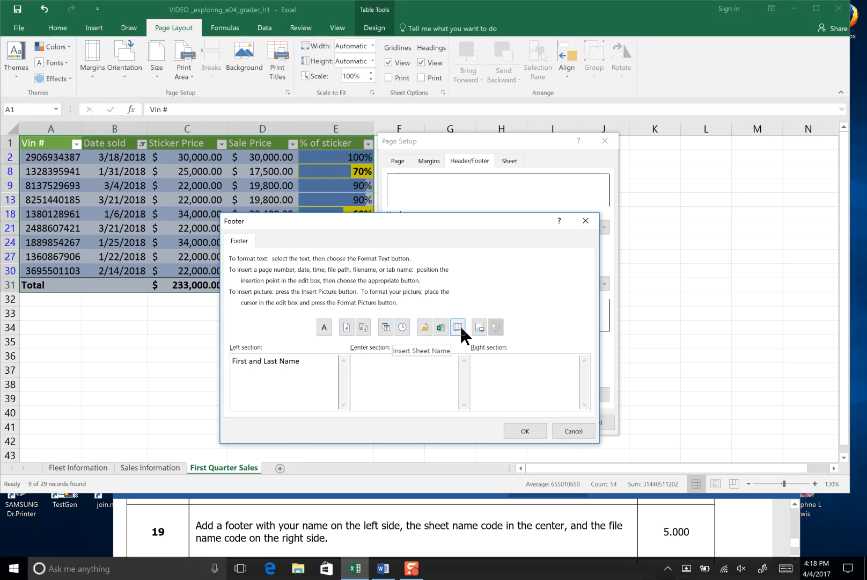
{"action": "left_click", "coordinate": [458, 327]}
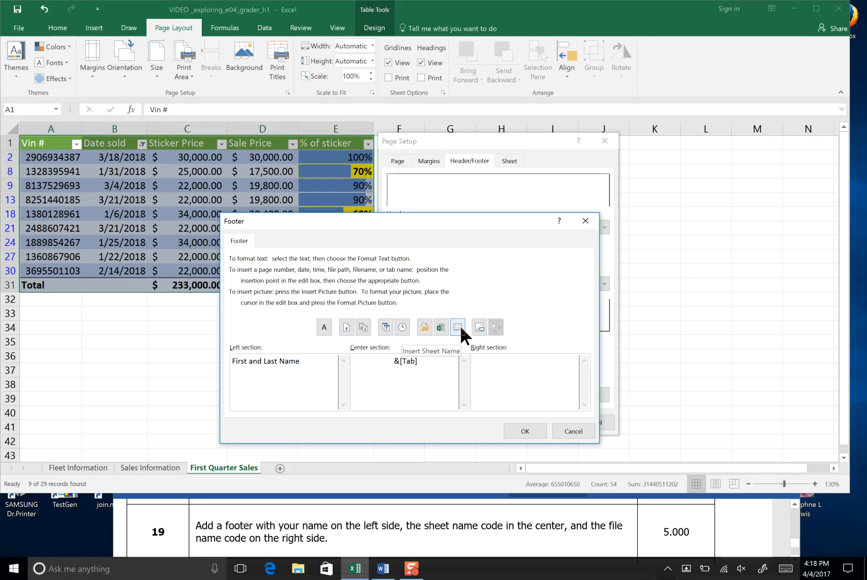
{"action": "mouse_move", "coordinate": [441, 327]}
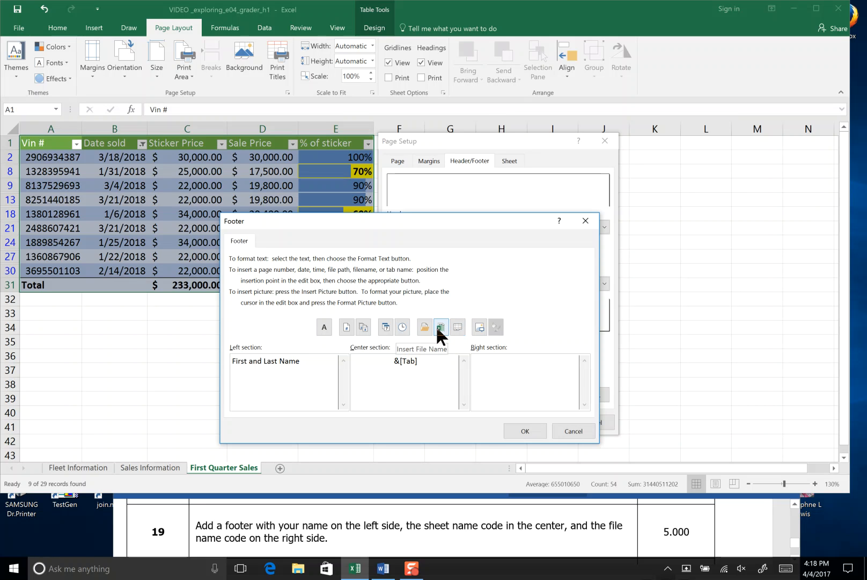
{"action": "left_click", "coordinate": [440, 328]}
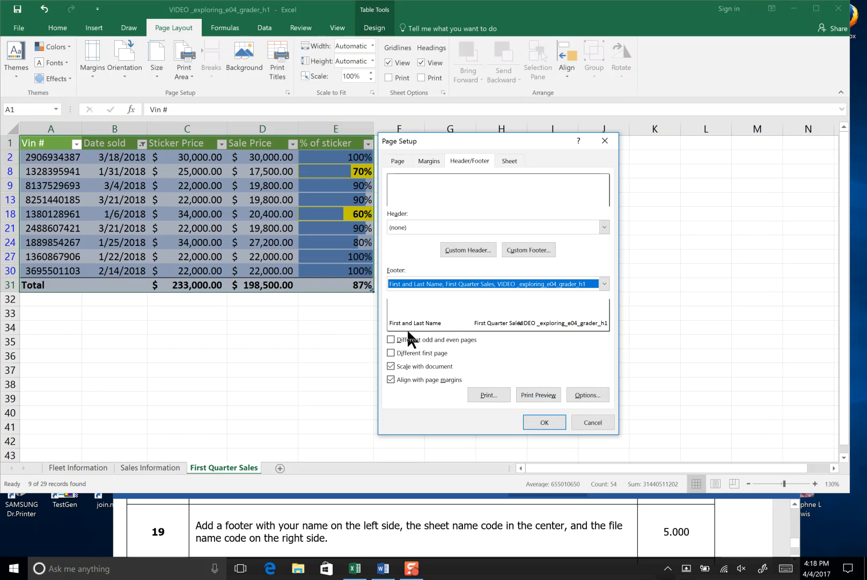
{"action": "mouse_move", "coordinate": [389, 335]}
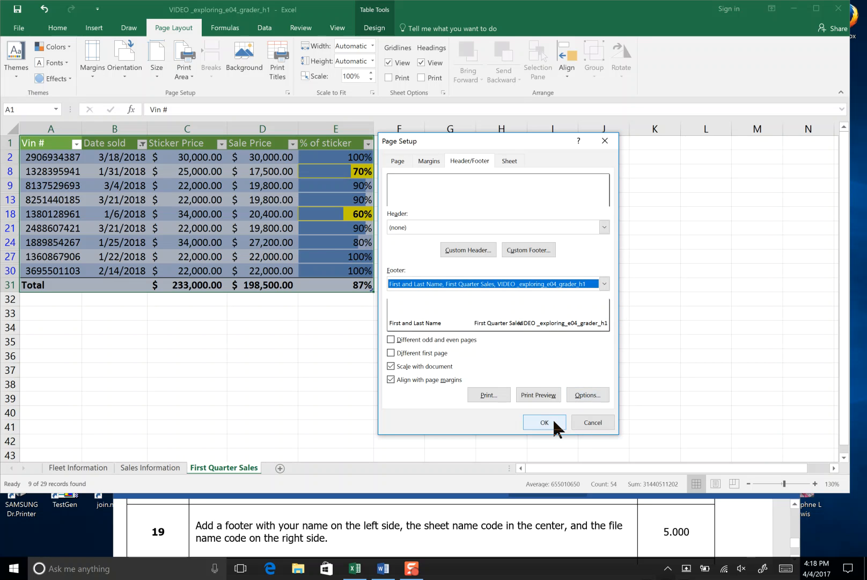
{"action": "left_click", "coordinate": [545, 423]}
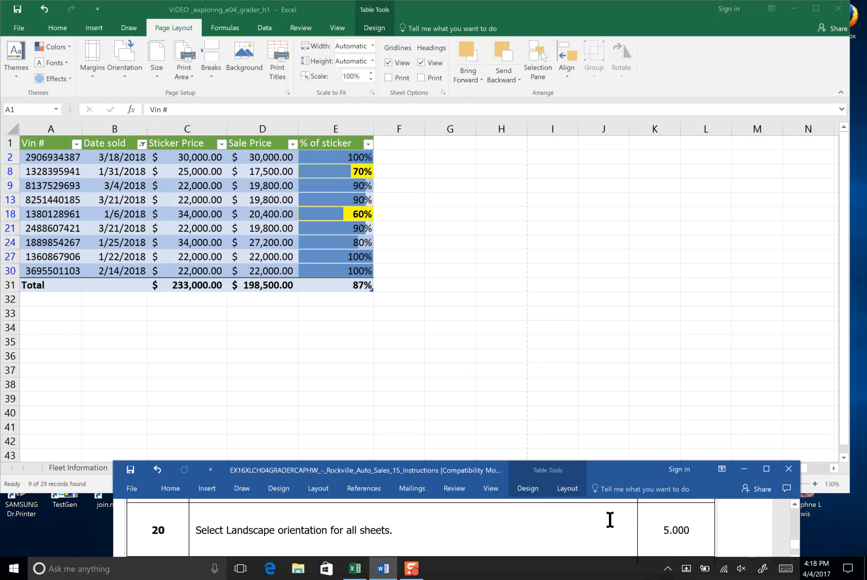
Set the First Quarter Sales sheet to landscape orientation
{"action": "left_click", "coordinate": [223, 467]}
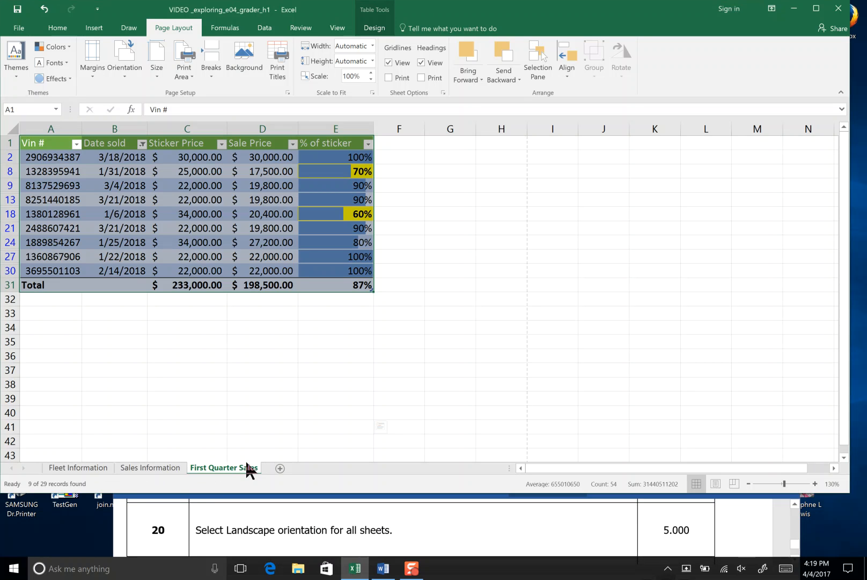
{"action": "mouse_move", "coordinate": [125, 59]}
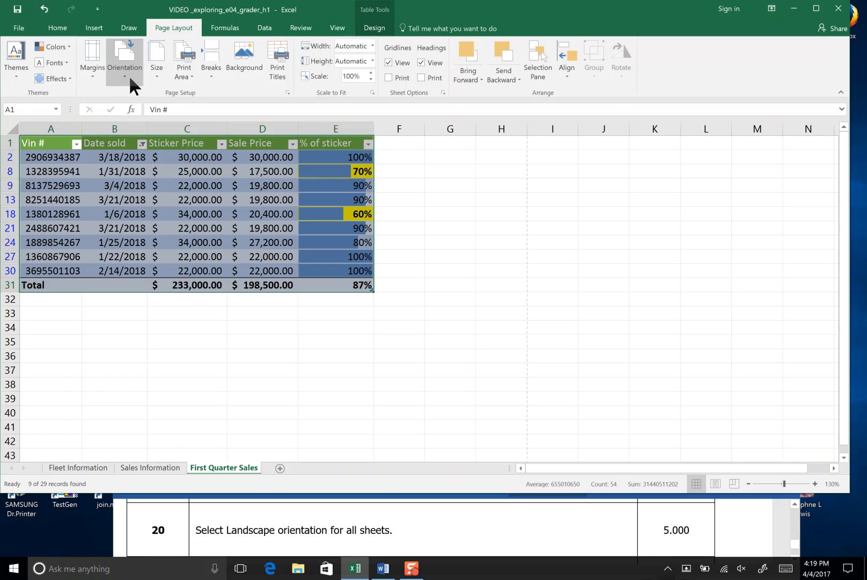
{"action": "left_click", "coordinate": [126, 58]}
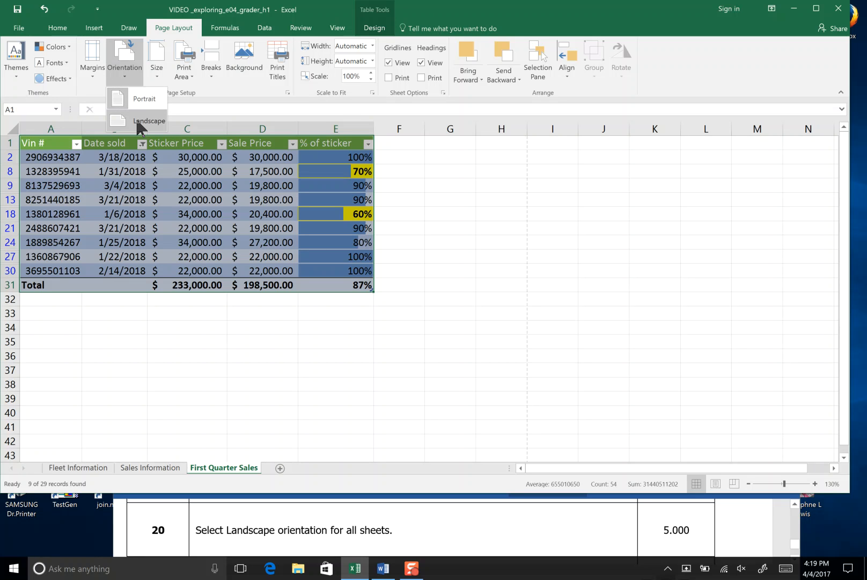
{"action": "left_click", "coordinate": [148, 121]}
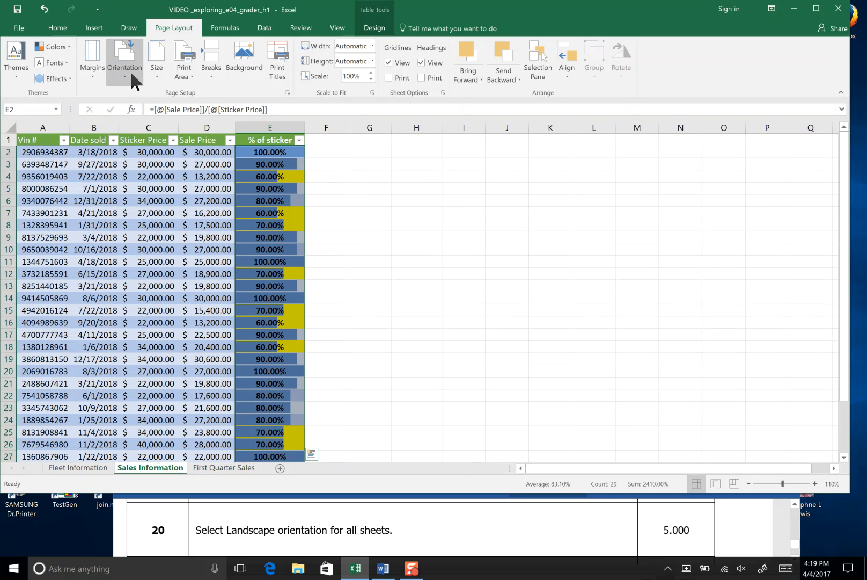
Set the Sales Information and Fleet Information sheets to landscape orientation
{"action": "left_click", "coordinate": [123, 63]}
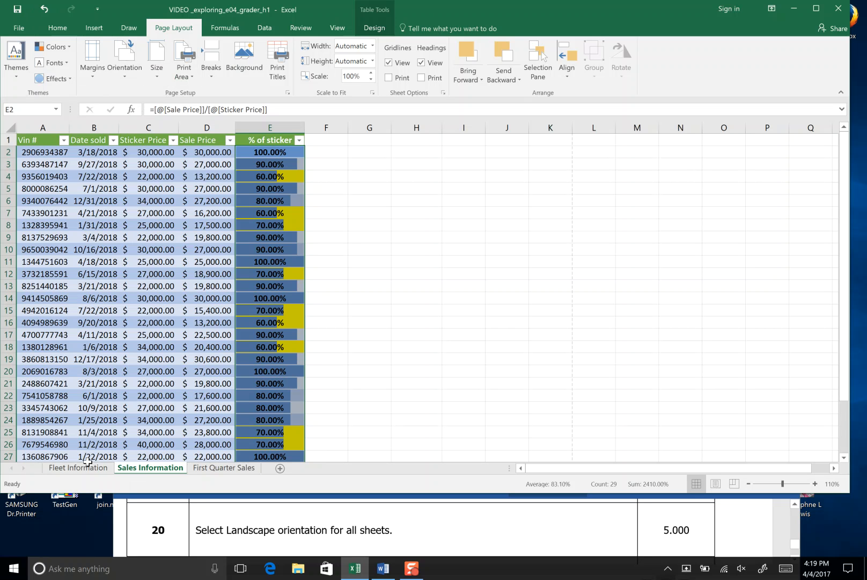
{"action": "left_click", "coordinate": [78, 468]}
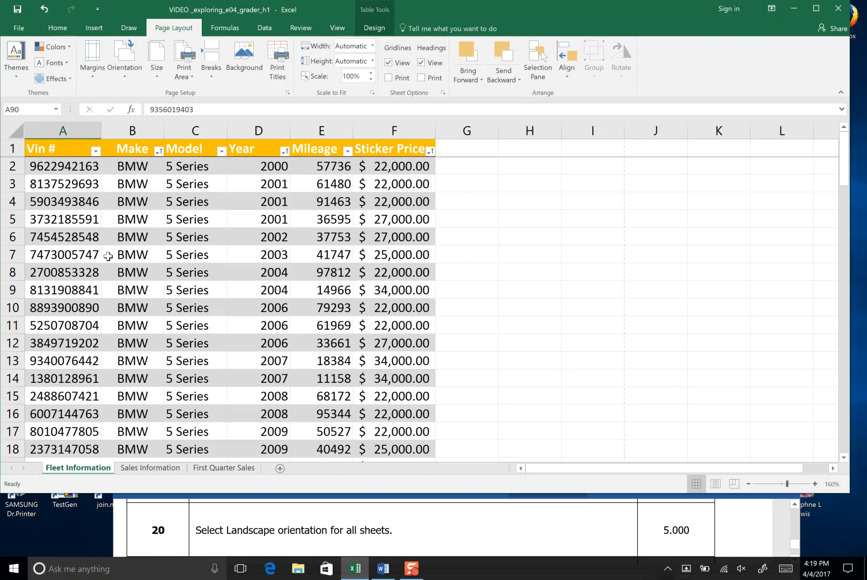
{"action": "mouse_move", "coordinate": [126, 59]}
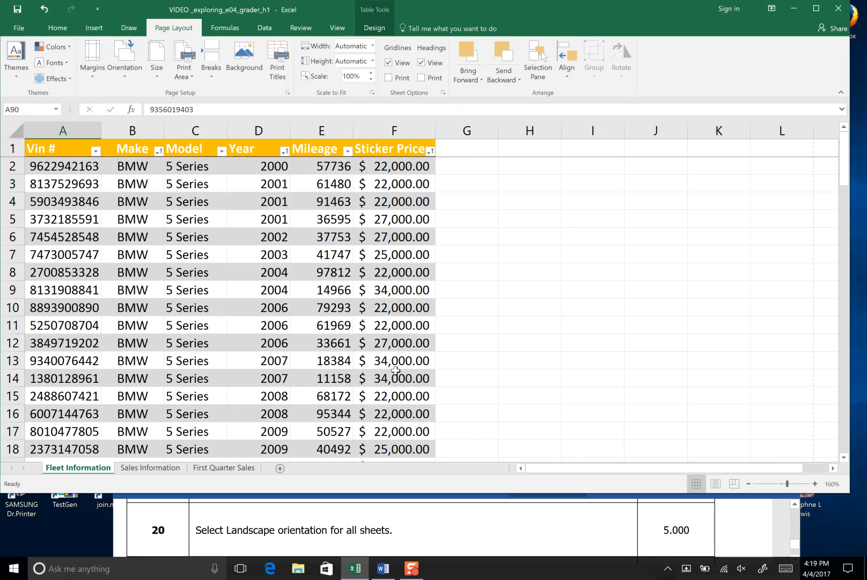
{"action": "left_click", "coordinate": [381, 568]}
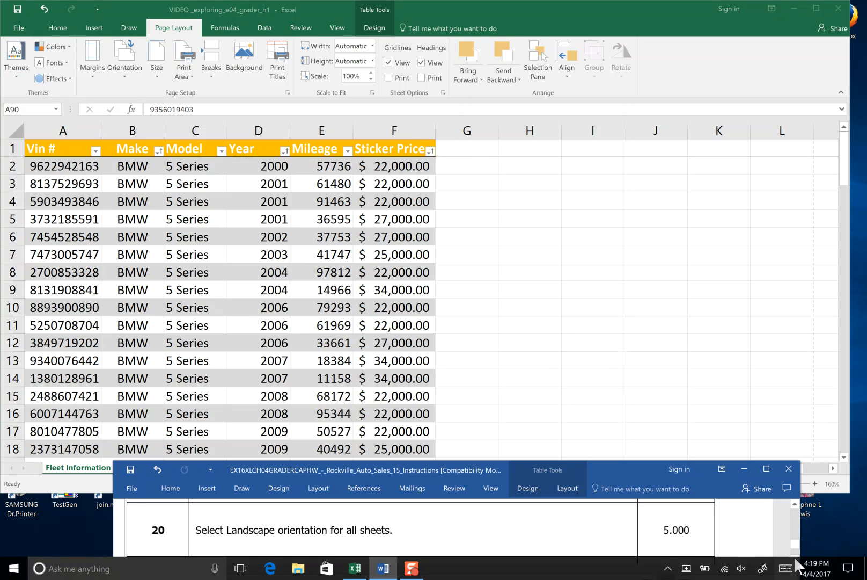
{"action": "mouse_move", "coordinate": [797, 564]}
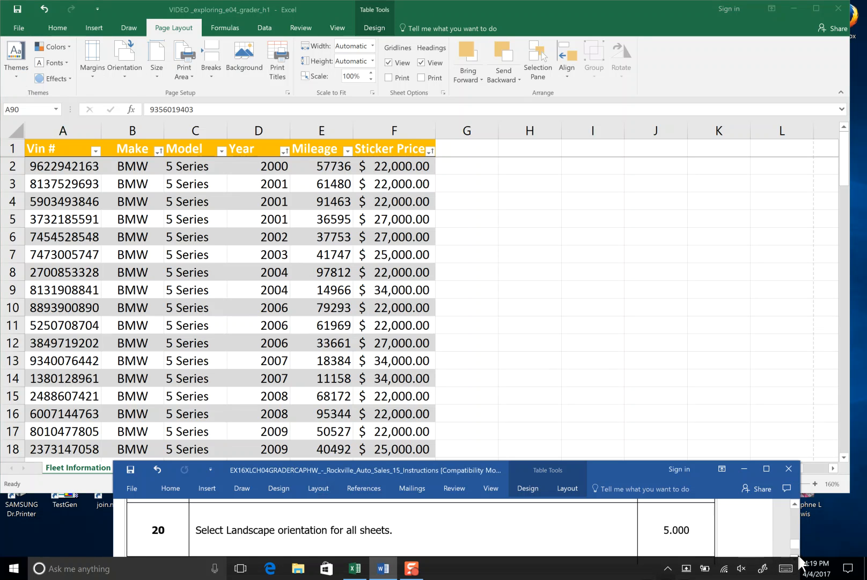